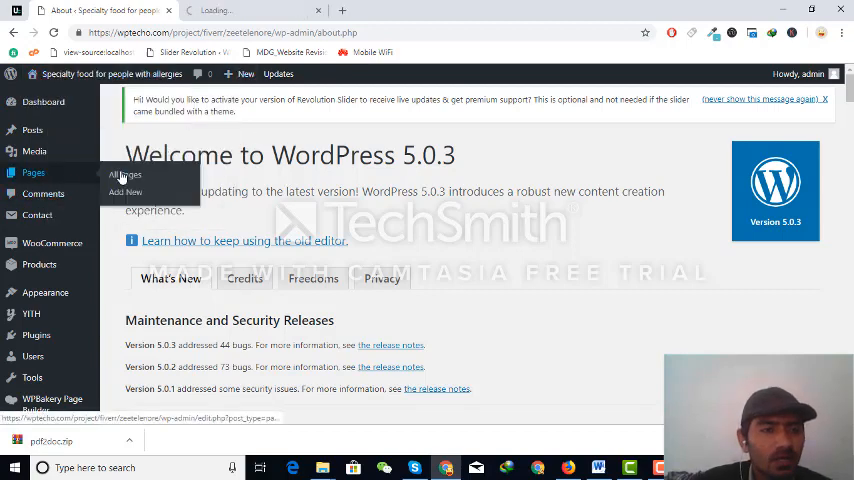
Step: Open All Pages and scroll through the site's 19 pages, including About Us
click(125, 192)
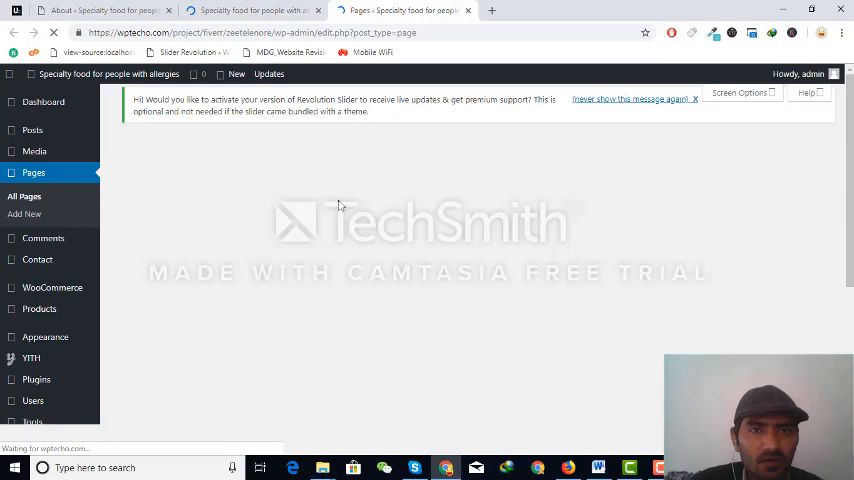
scroll(down, 3)
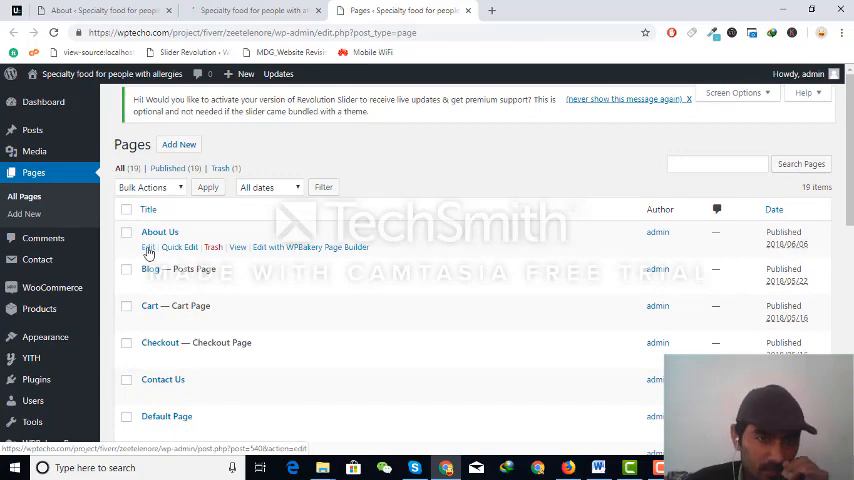
Step: Edit the About Us page in the block editor and scroll through its Classic block content
click(148, 209)
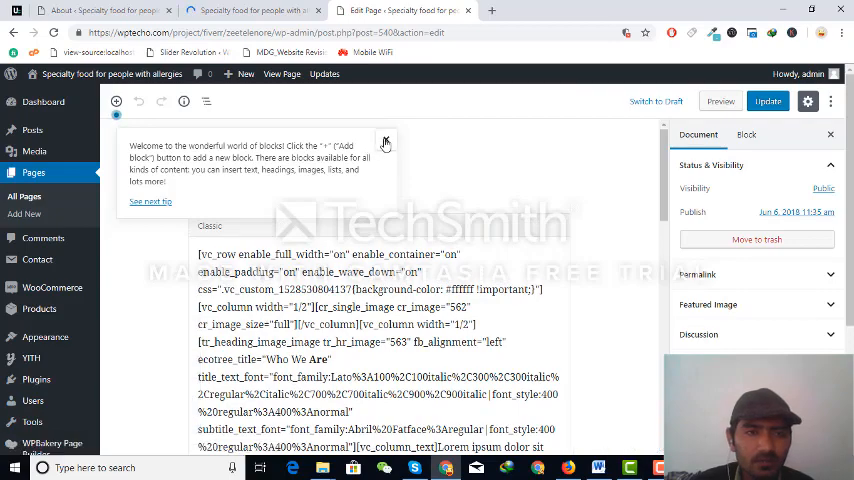
scroll(down, 3)
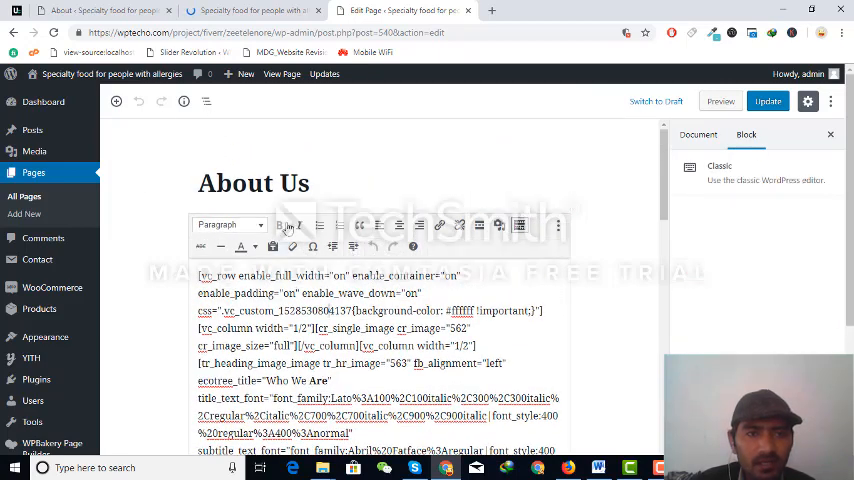
scroll(down, 3)
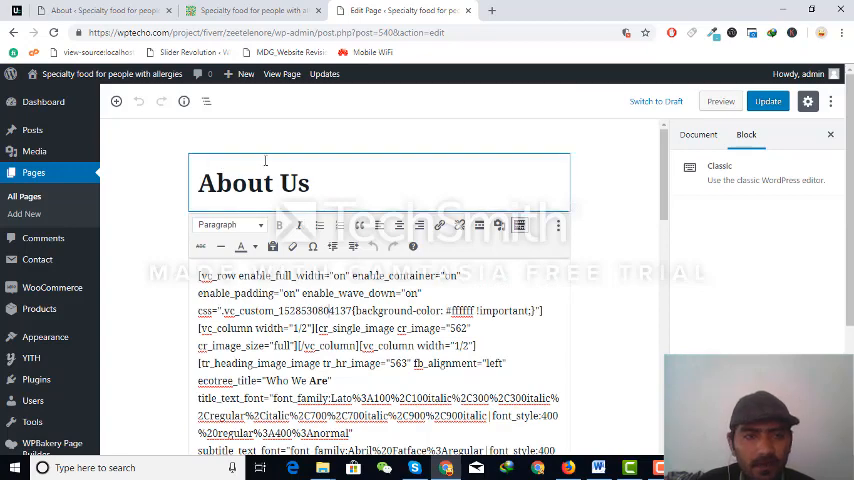
mouse_move(116, 101)
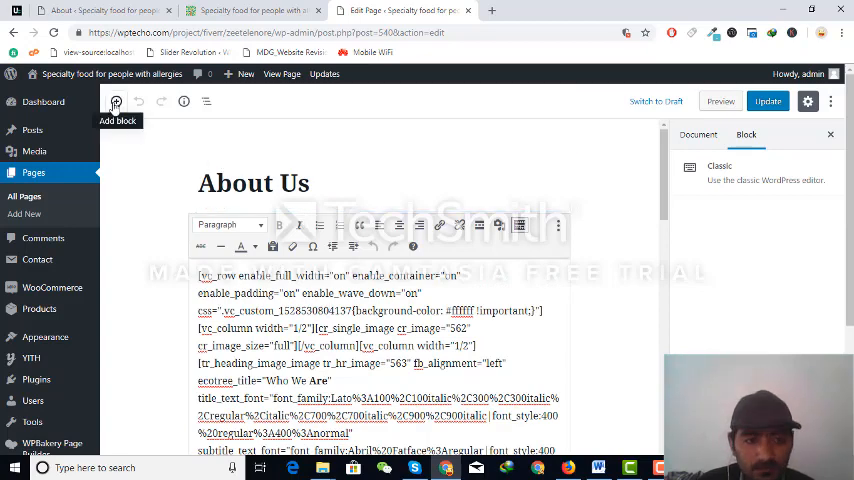
mouse_move(603, 197)
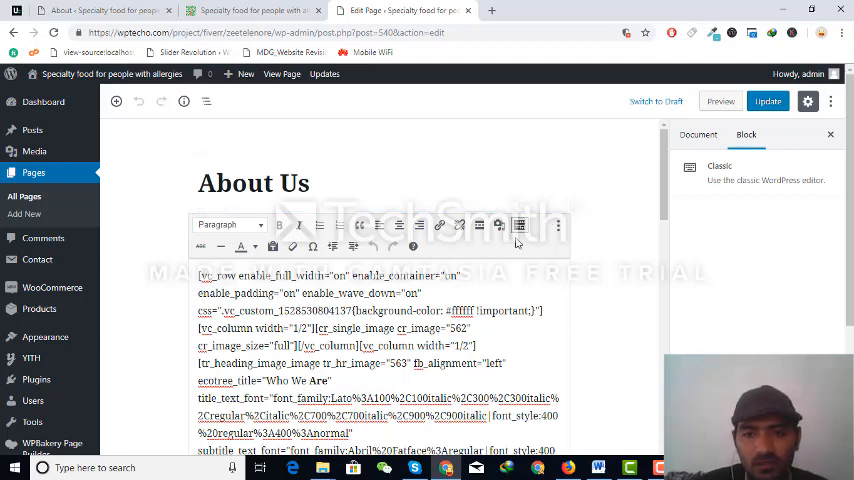
scroll(down, 3)
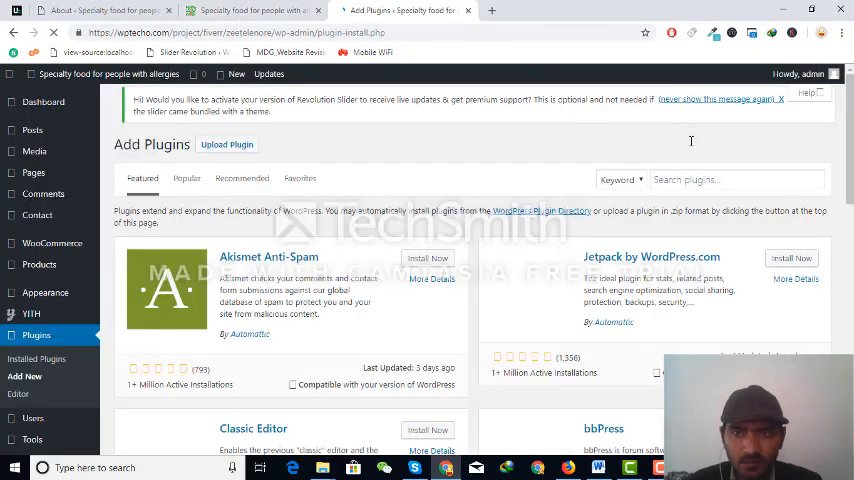
Step: Search the plugin directory for 'Classic Editor' and install it
click(737, 179)
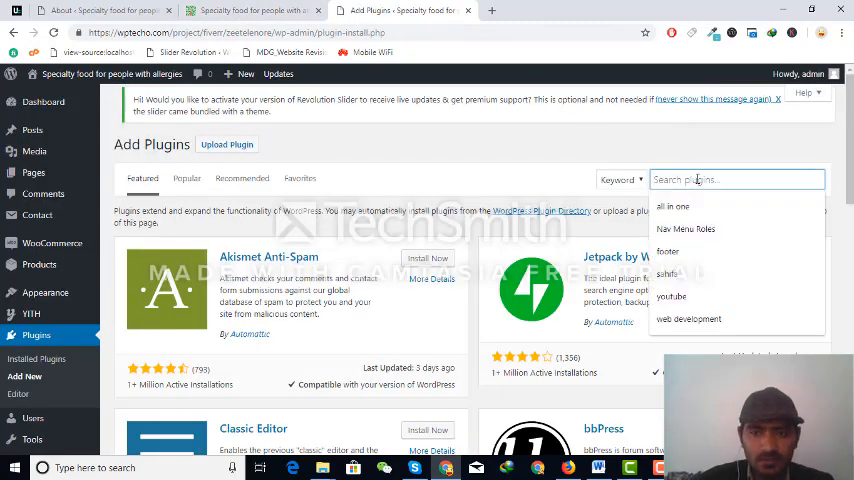
text(Classic Editor)
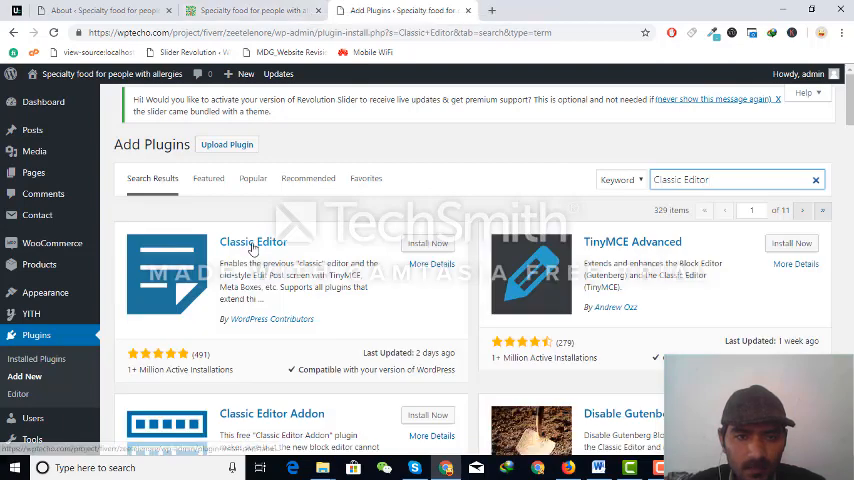
click(428, 243)
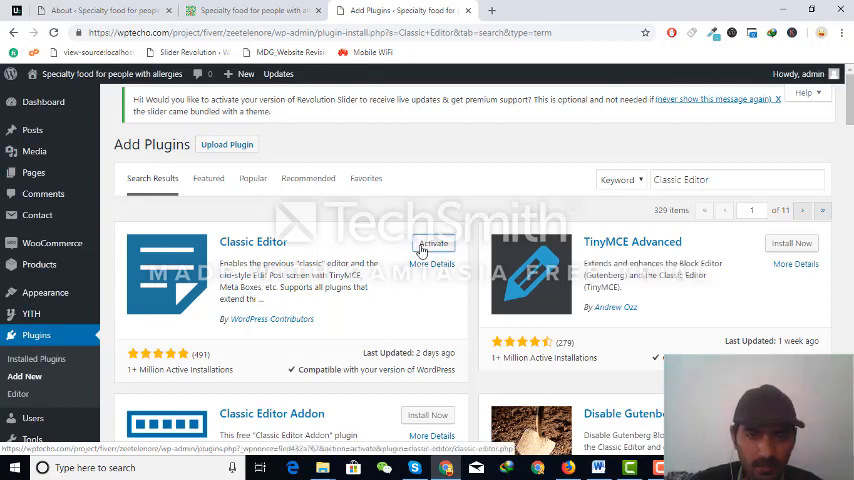
Step: Activate the installed Classic Editor plugin
click(432, 247)
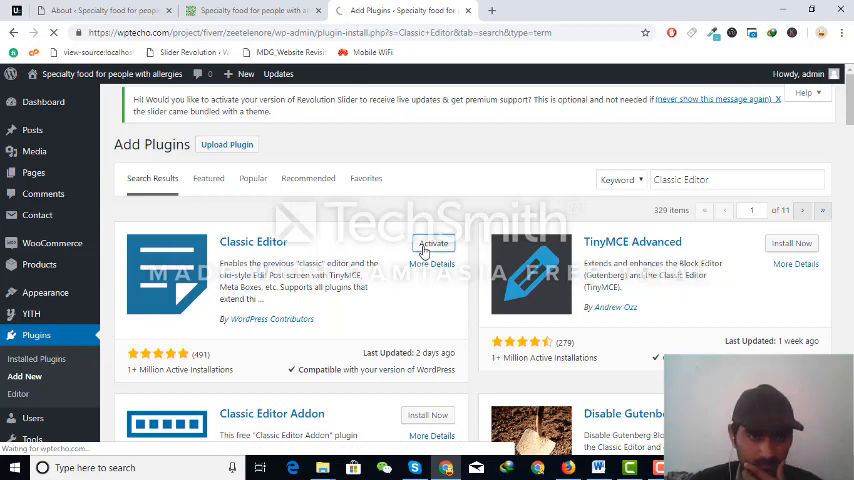
click(433, 243)
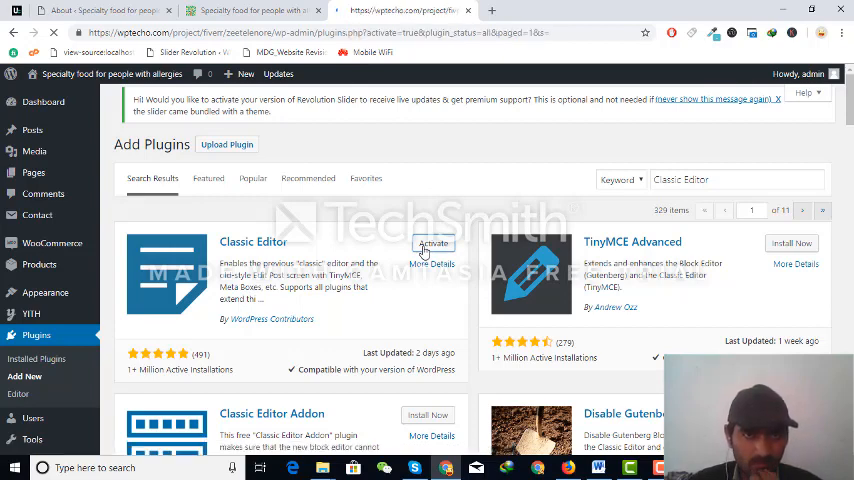
click(432, 243)
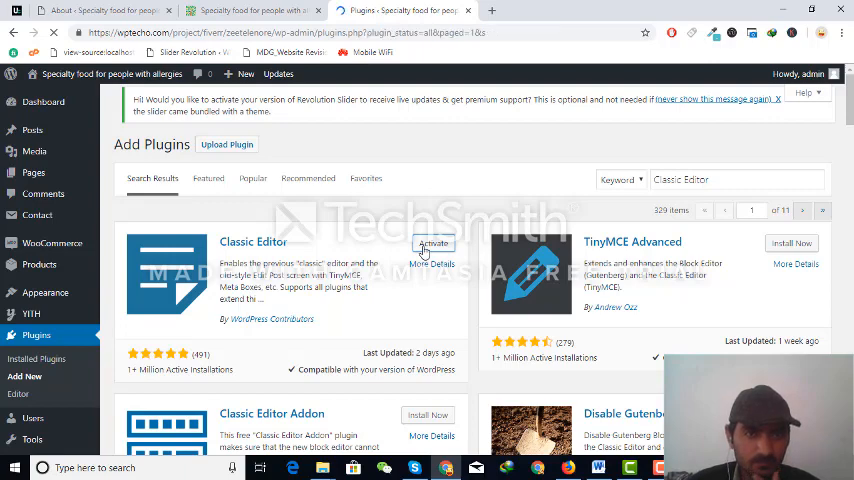
click(433, 243)
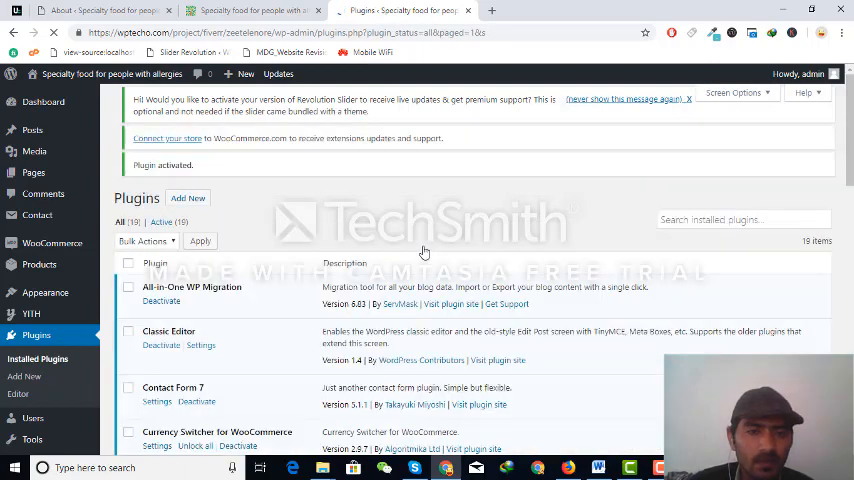
Step: Scroll the All Pages list again with Classic Editor now active
scroll(down, 3)
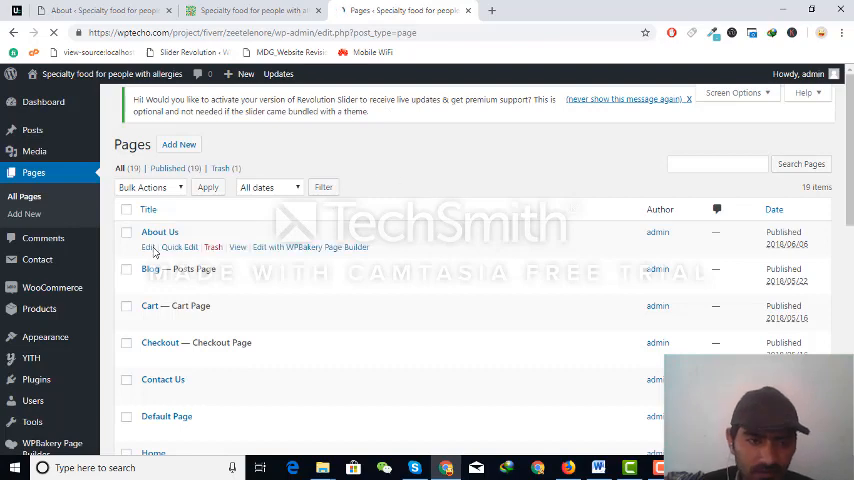
Step: Edit About Us, which now shows its WPBakery Page Builder layout with Classic Mode
click(147, 247)
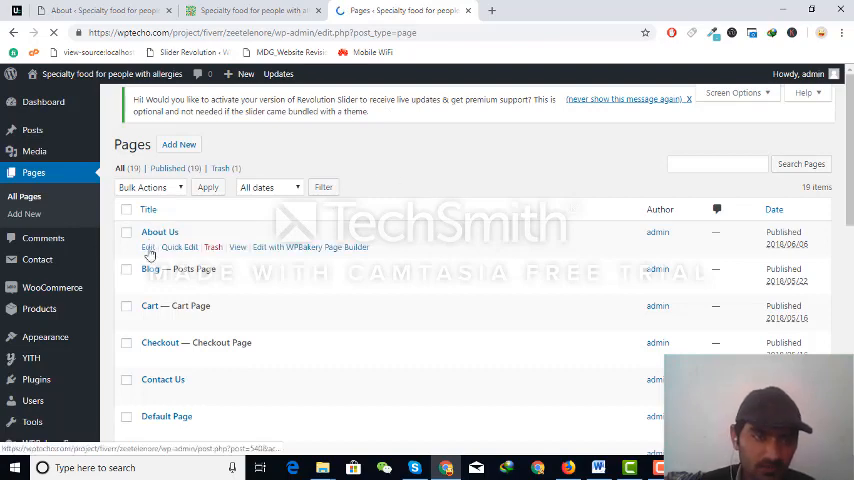
click(148, 247)
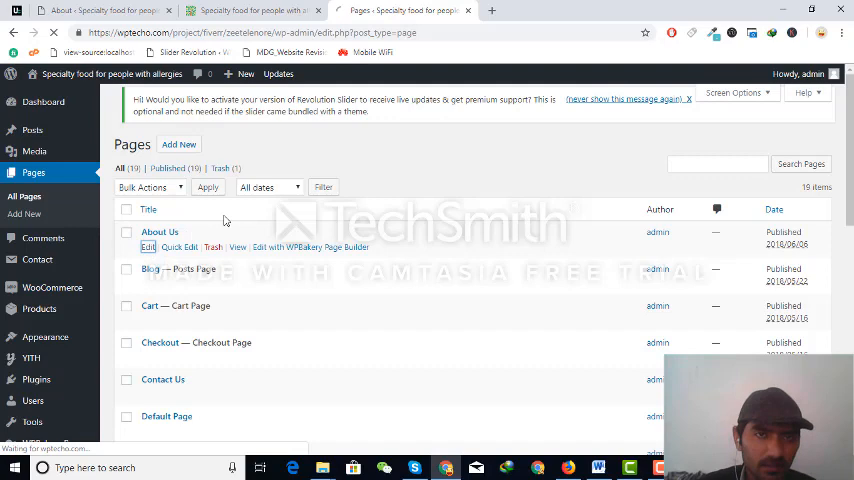
click(159, 232)
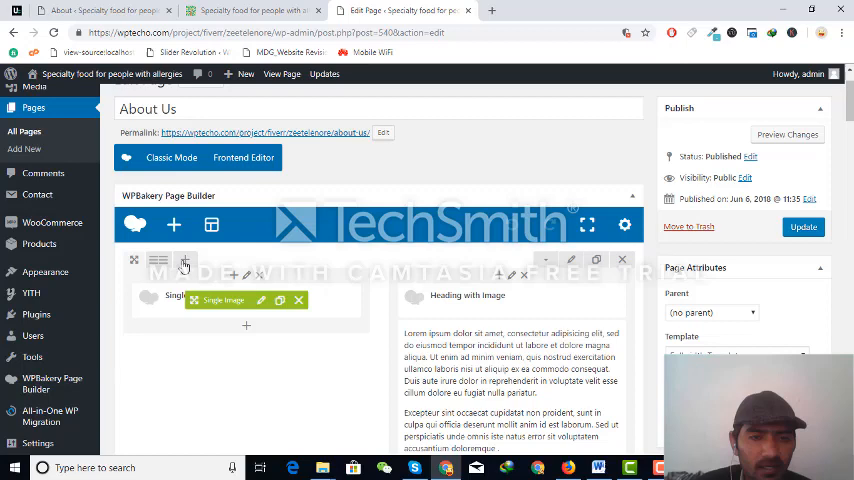
click(261, 300)
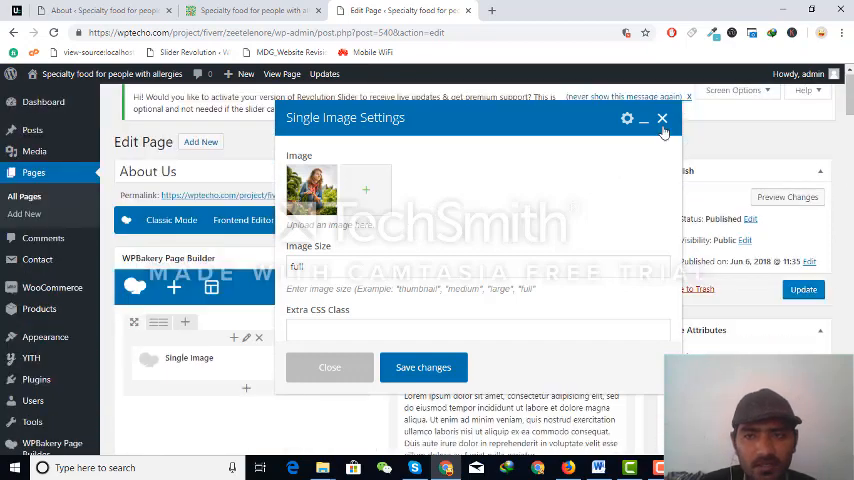
click(662, 119)
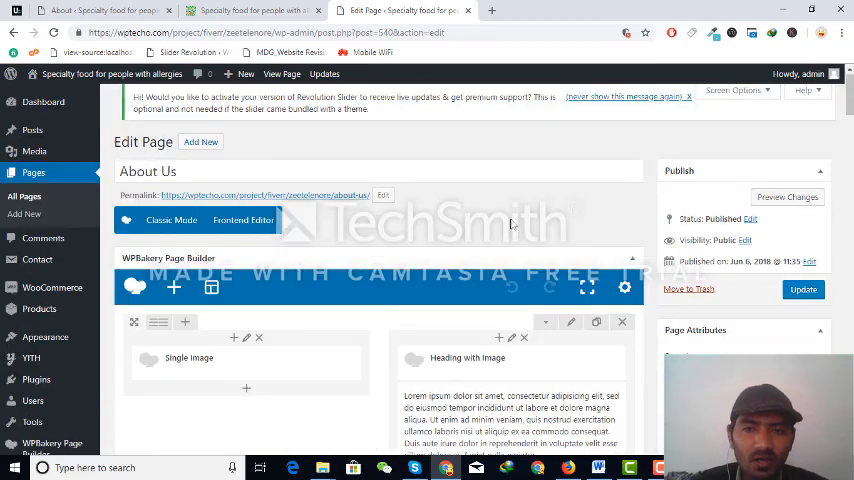